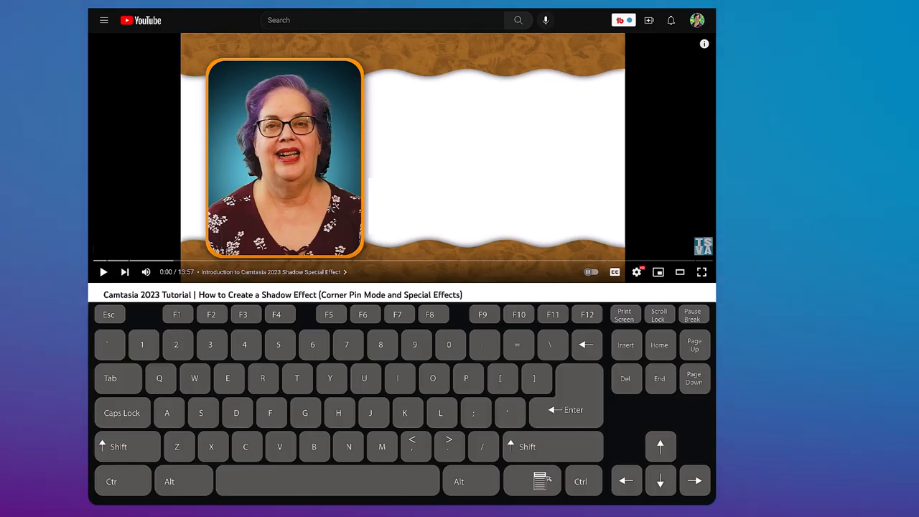
# Start the Camtasia shadow tutorial and toggle pause/resume with Spacebar and clicks on the player
pyautogui.click(103, 271)
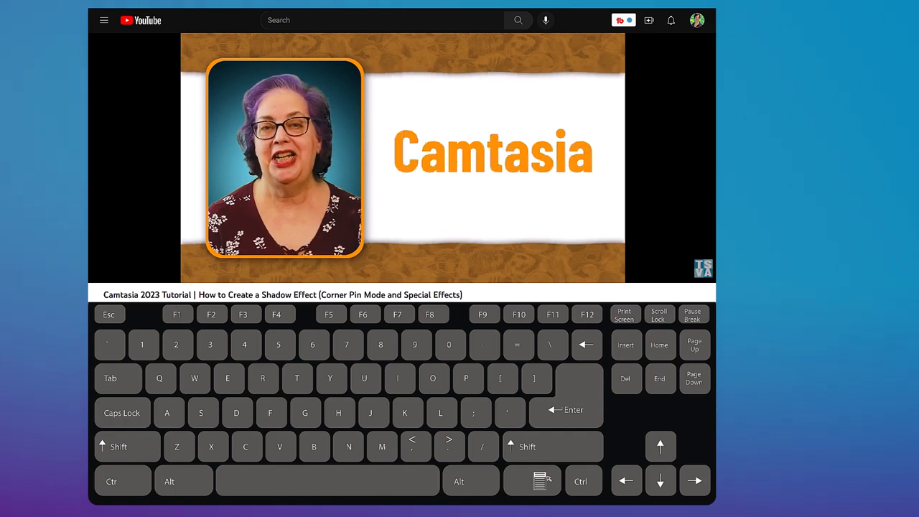
pyautogui.press('space')
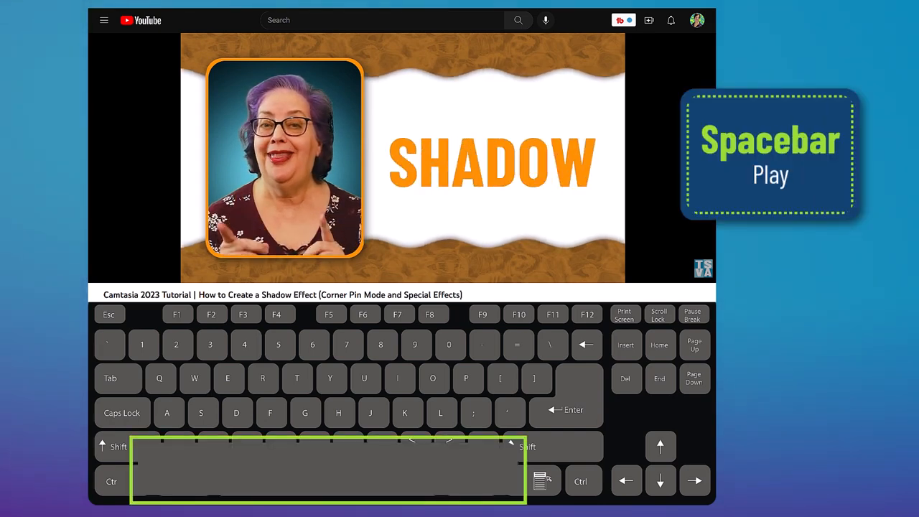
pyautogui.press('space')
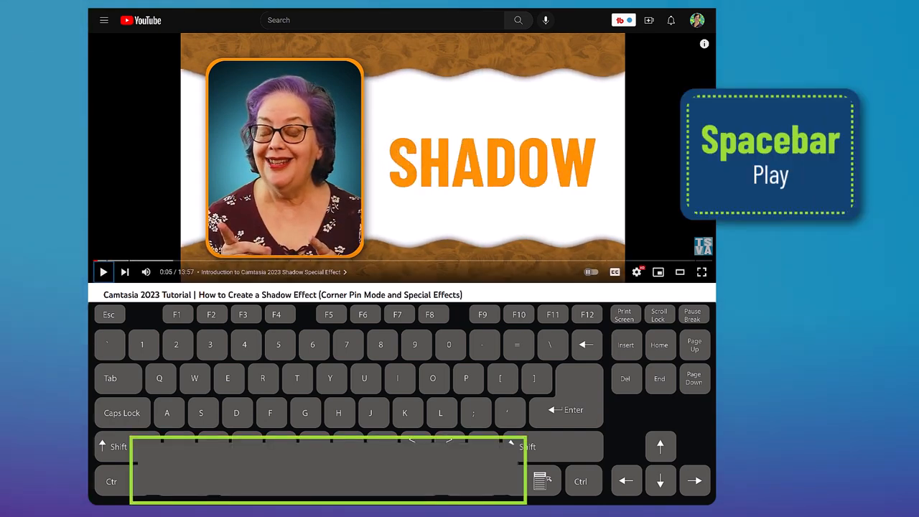
pyautogui.press('space')
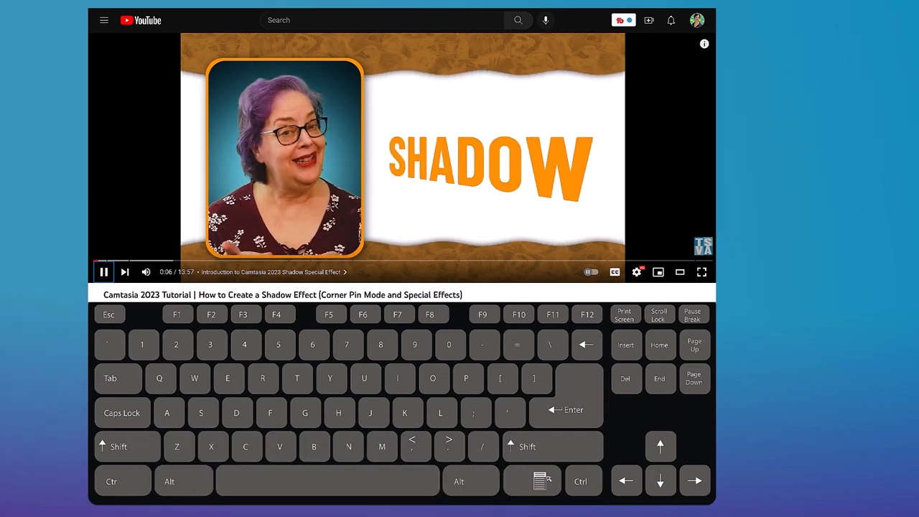
pyautogui.click(104, 272)
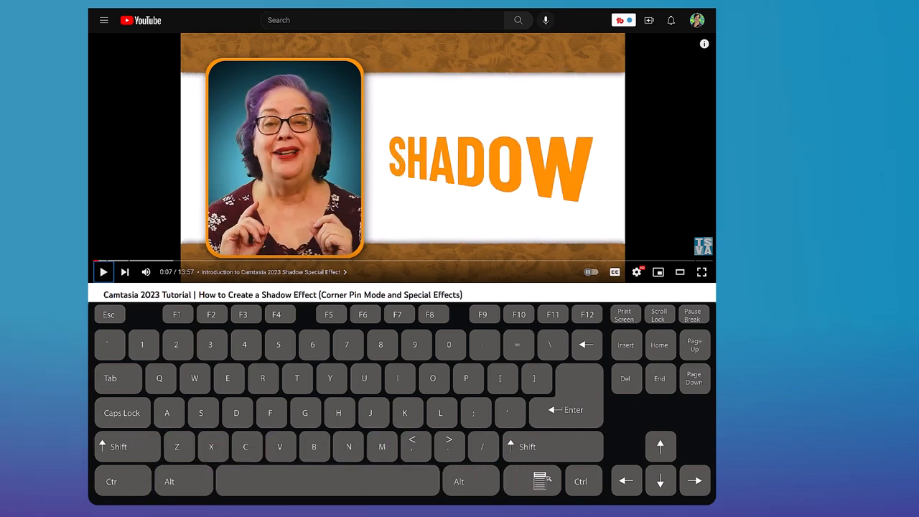
pyautogui.click(103, 271)
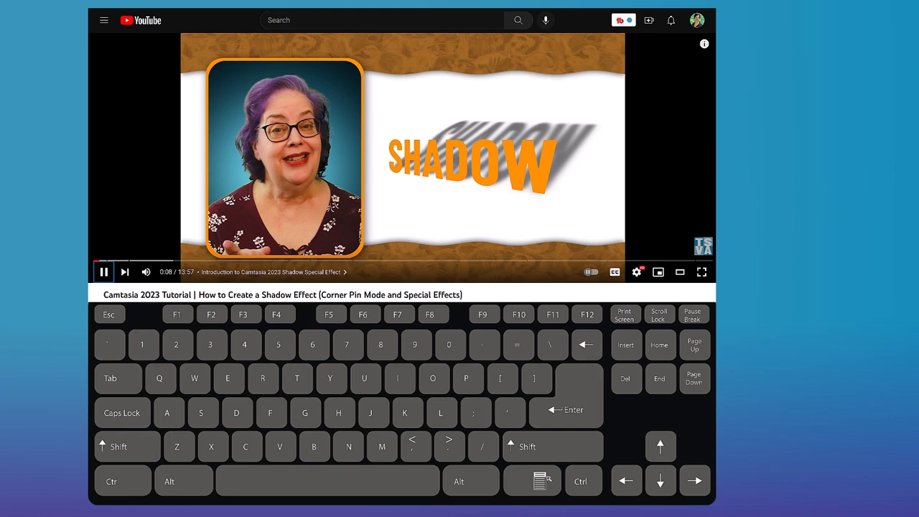
# Toggle pause/resume with K and the player, then toggle mute with M
pyautogui.press('k')
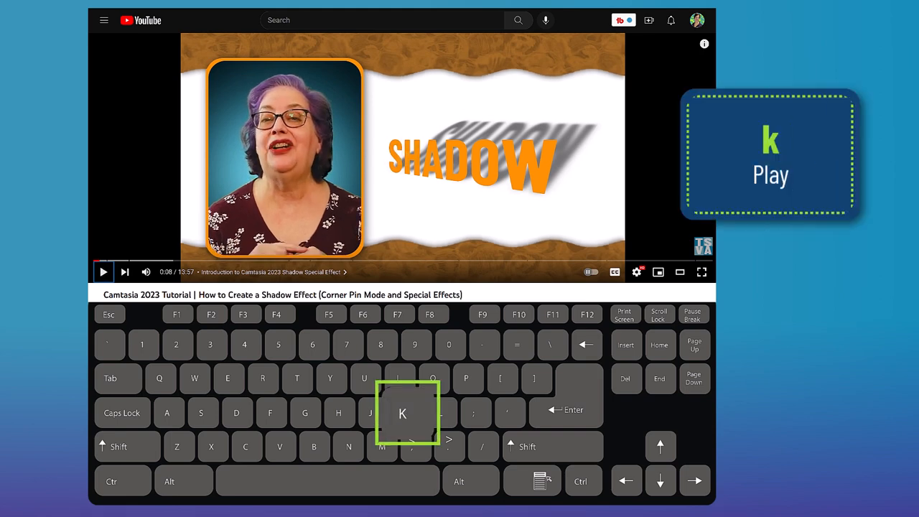
pyautogui.press('k')
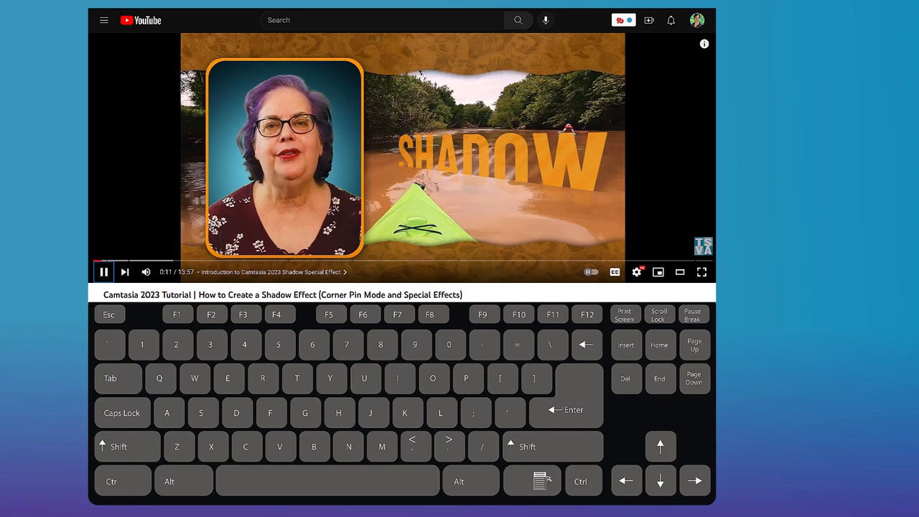
pyautogui.click(103, 271)
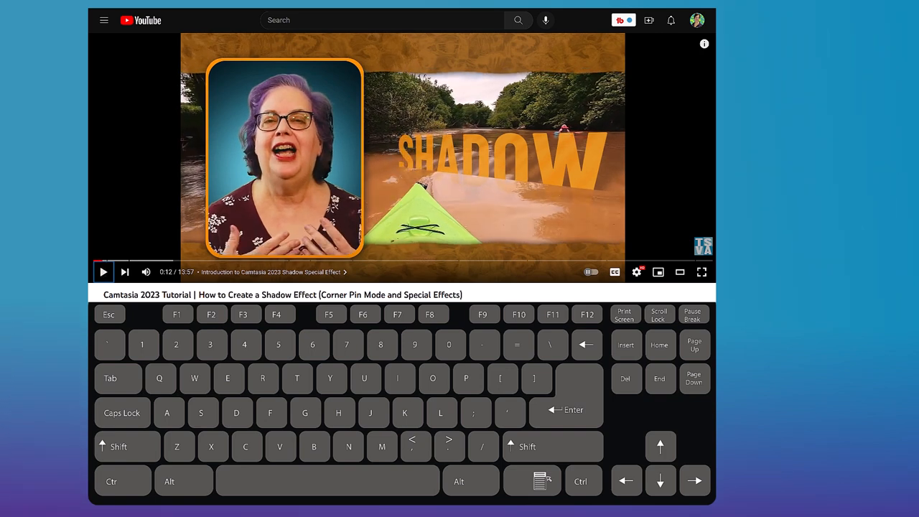
pyautogui.click(104, 271)
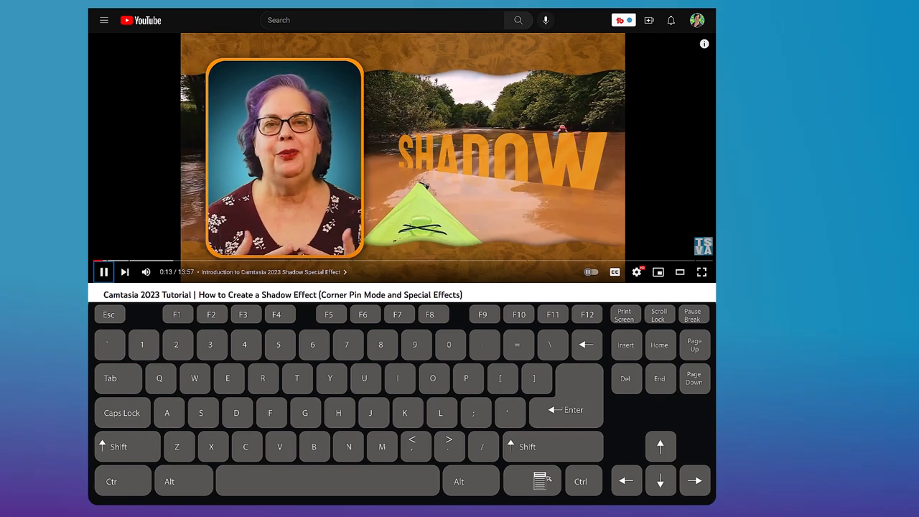
pyautogui.press('m')
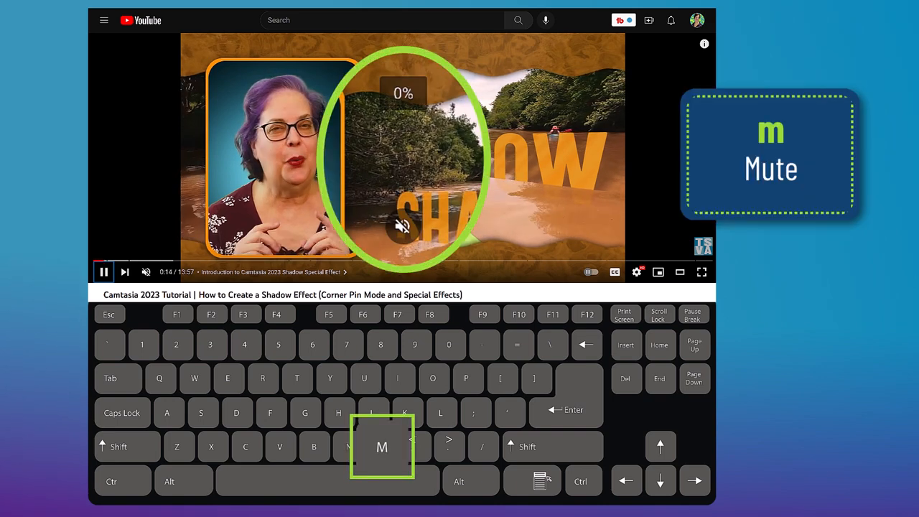
pyautogui.press('m')
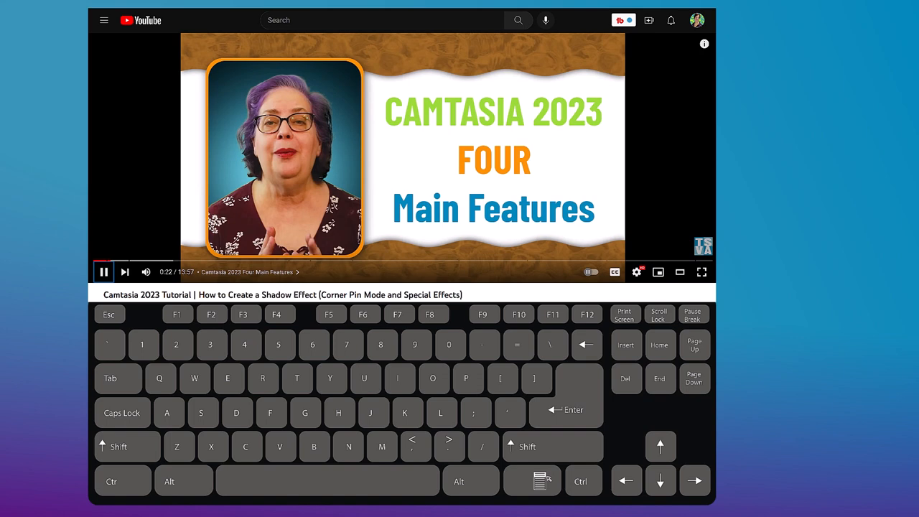
# Seek the tutorial back five seconds three times, then forward five seconds twice
pyautogui.press('left')
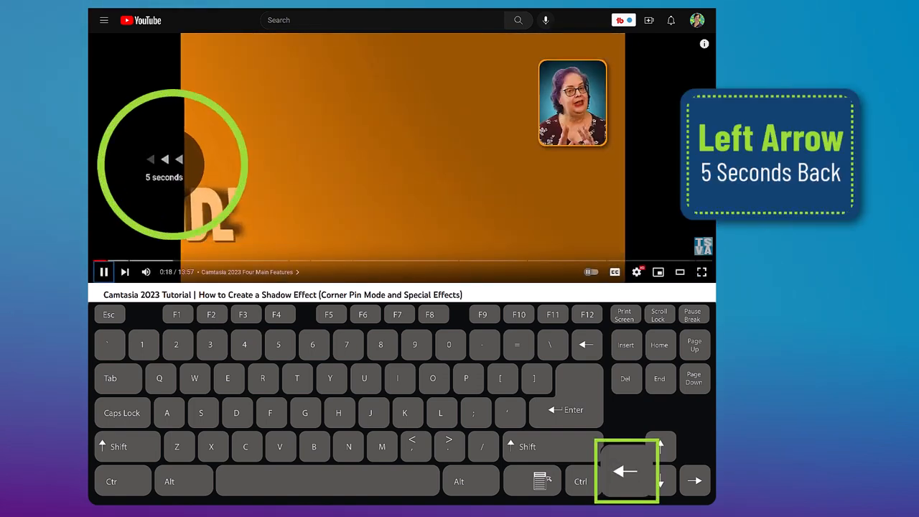
pyautogui.press('Left')
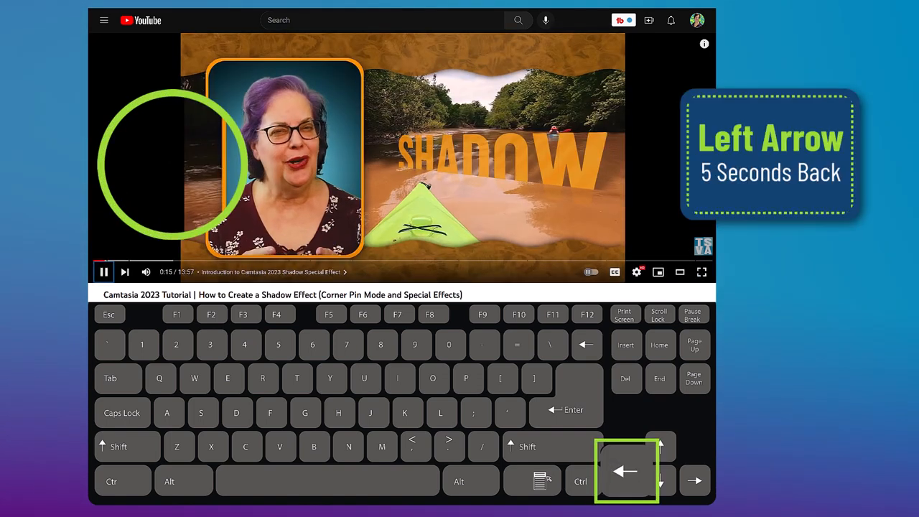
pyautogui.press('Left')
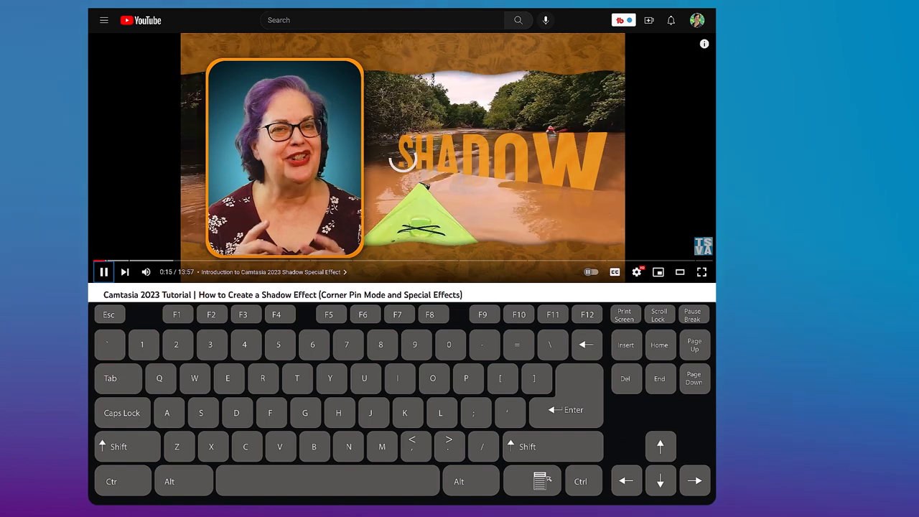
pyautogui.press('Right')
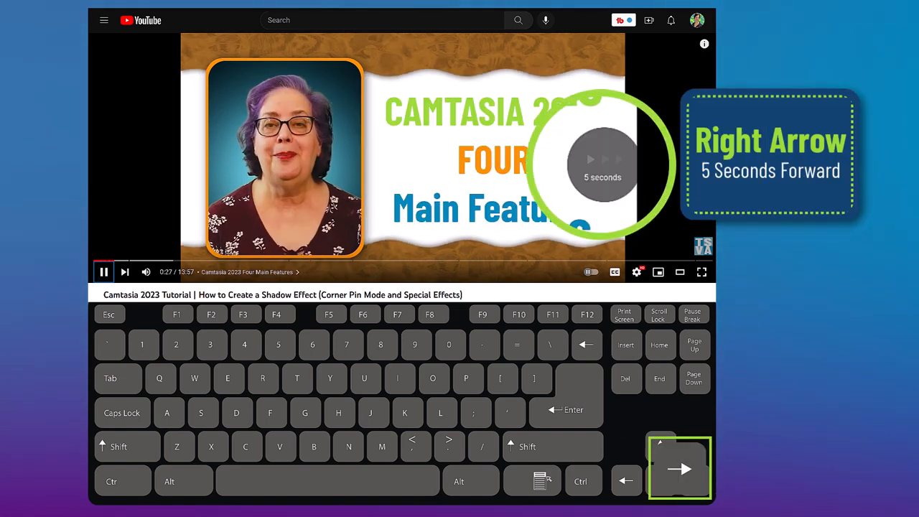
pyautogui.press('Right')
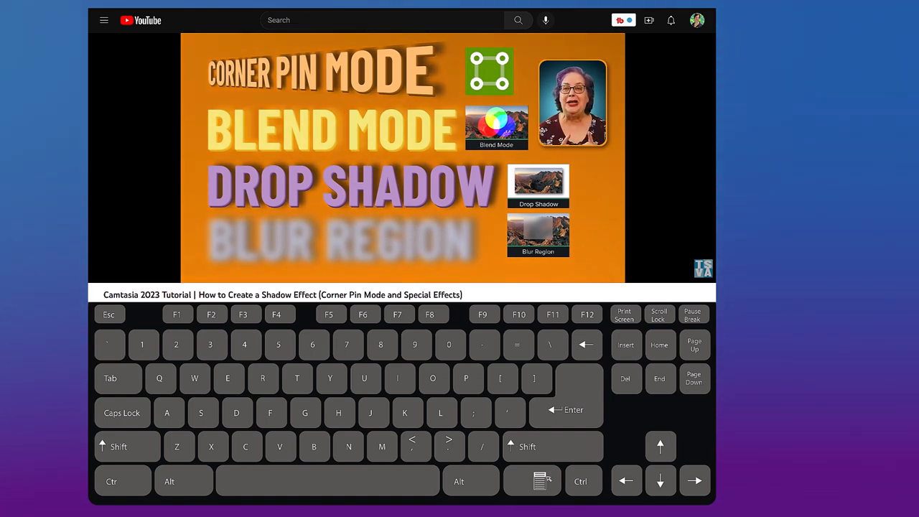
# Jump back ten seconds twice with J, then forward ten seconds twice with L
pyautogui.press('j')
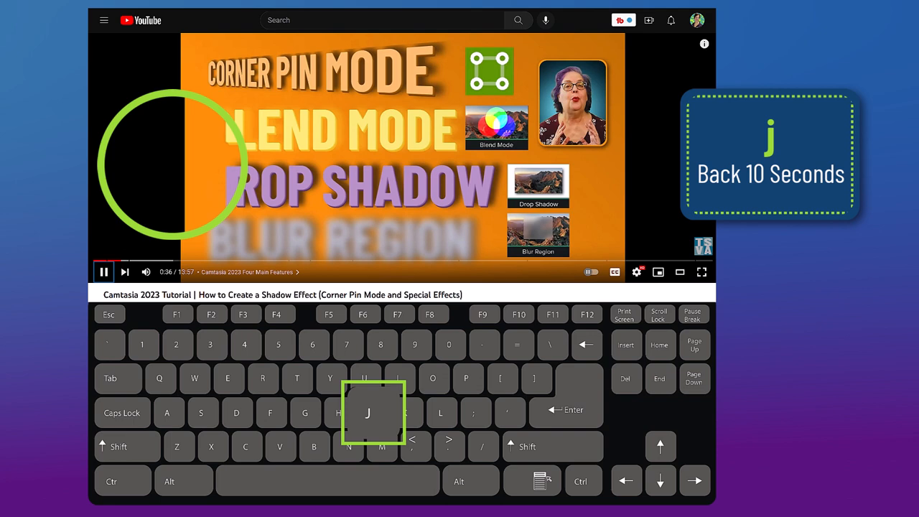
pyautogui.press('j')
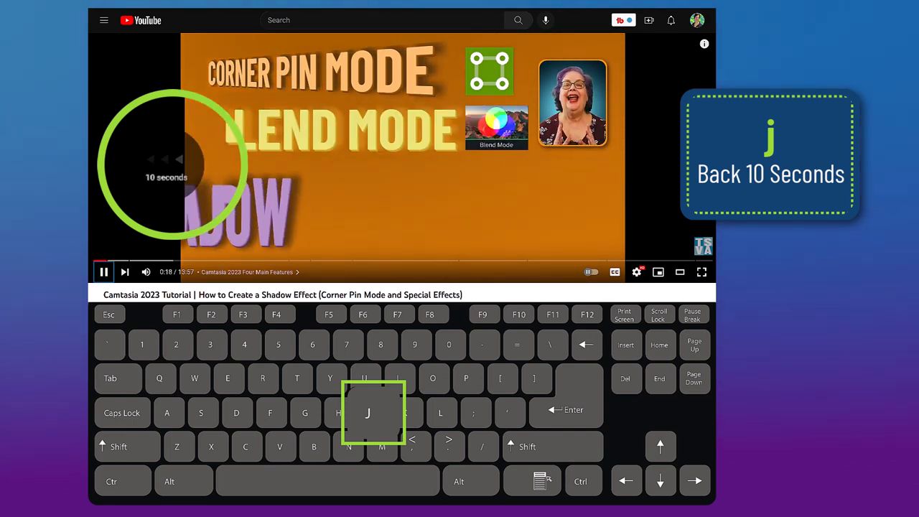
pyautogui.press('l')
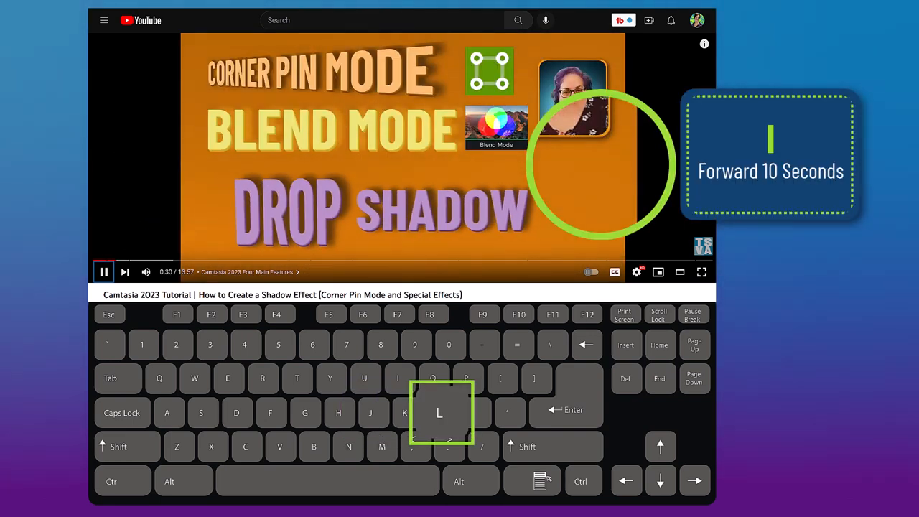
pyautogui.press('l')
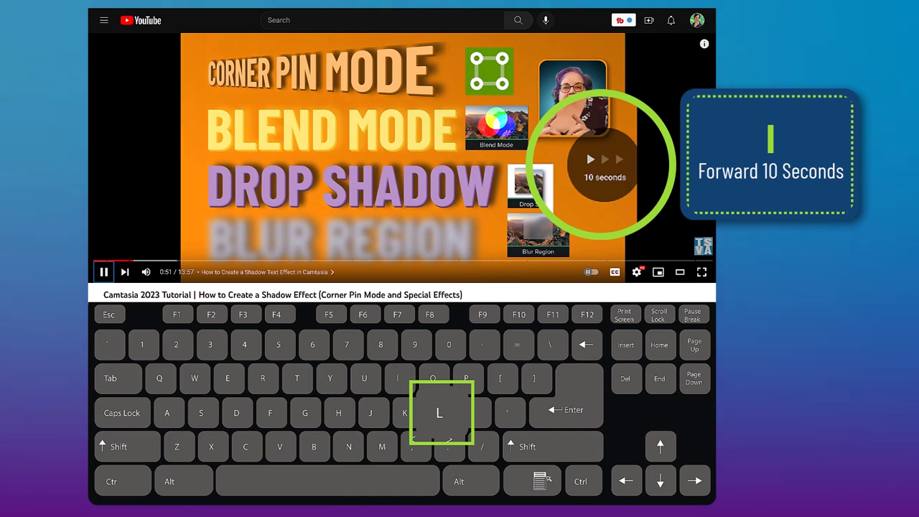
# Raise the volume three steps to 90%, then lower it four steps to 70%
pyautogui.press('Up')
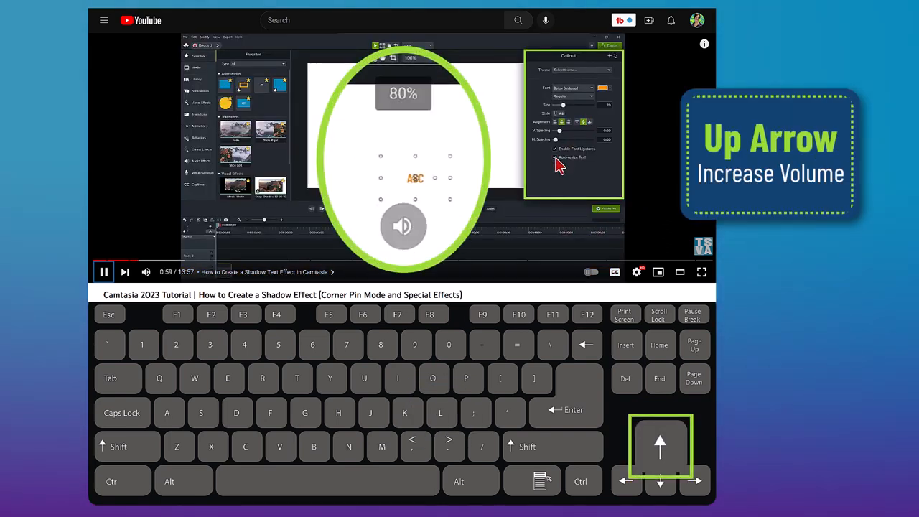
pyautogui.press('up')
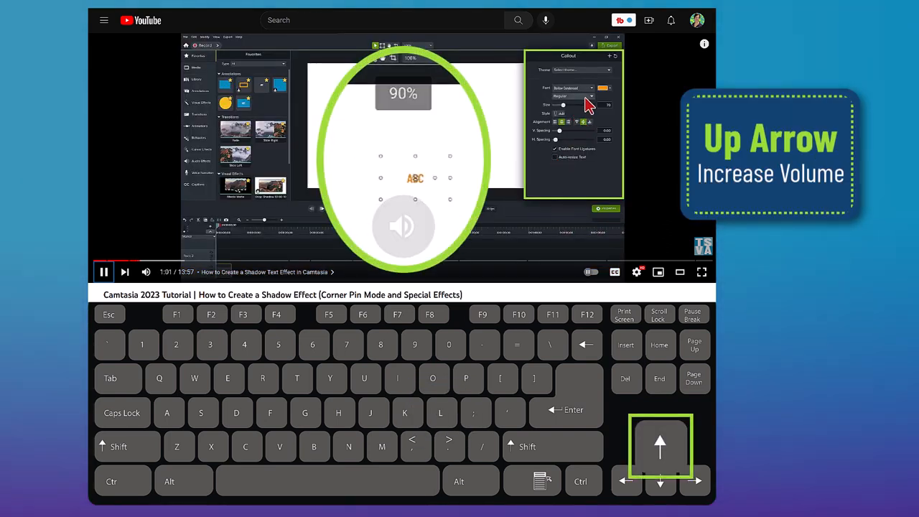
pyautogui.press('up')
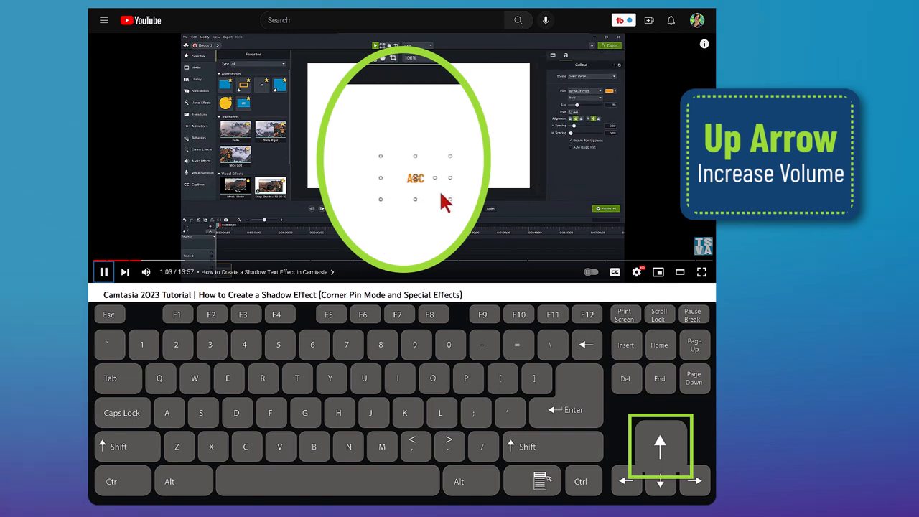
pyautogui.press('down')
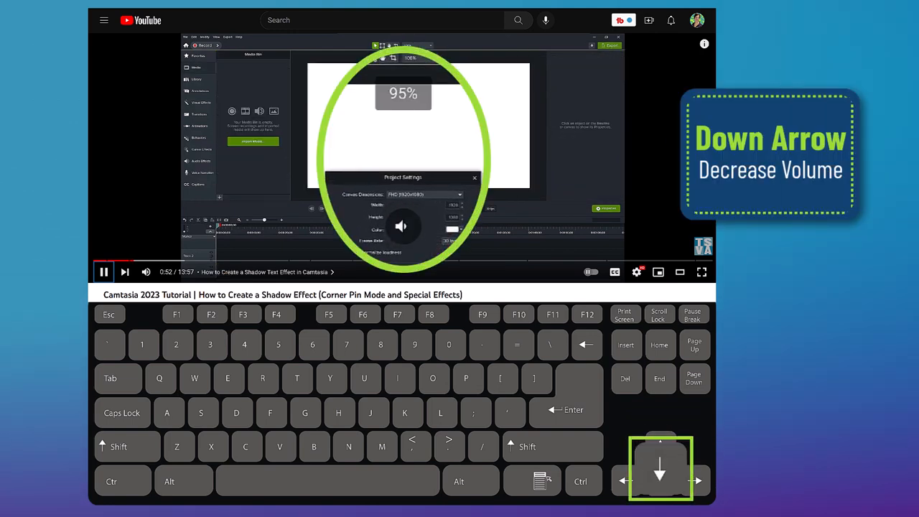
pyautogui.press('down')
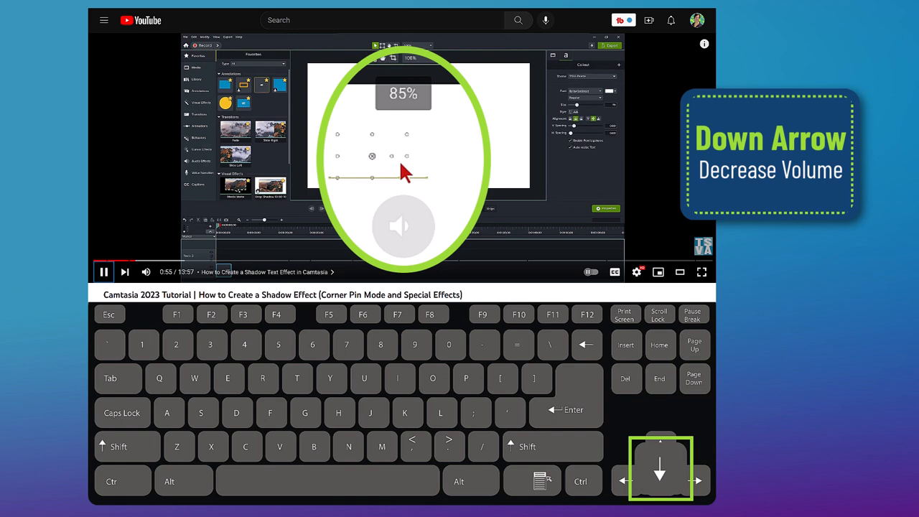
pyautogui.press('Down')
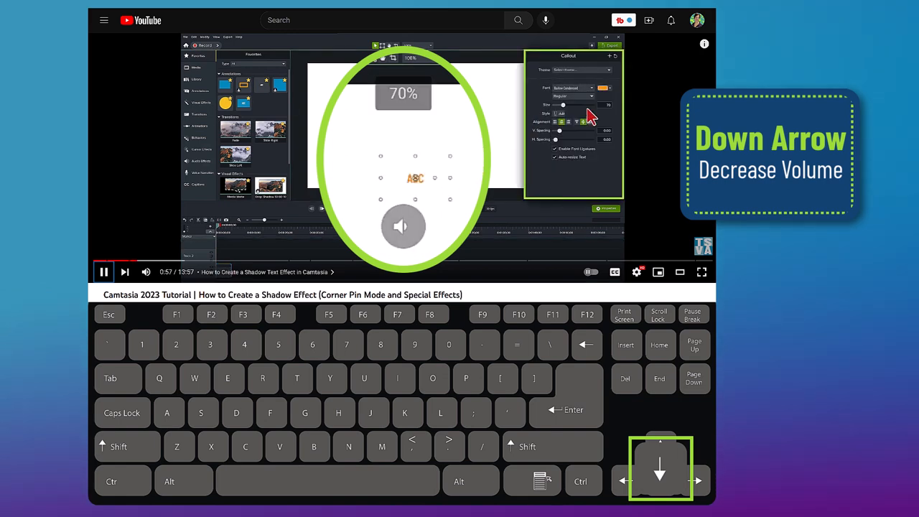
pyautogui.press('down')
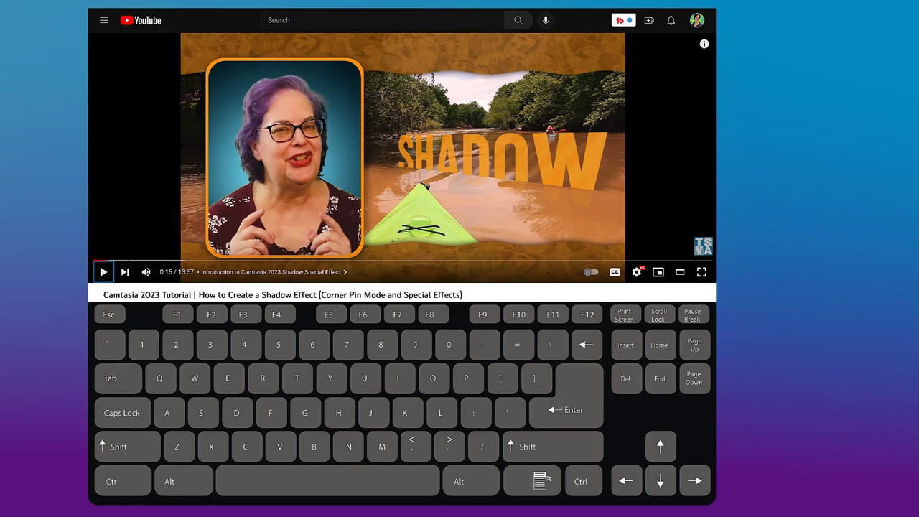
# Resume the tutorial and speed up its playback two notches with Shift+>
pyautogui.press('space')
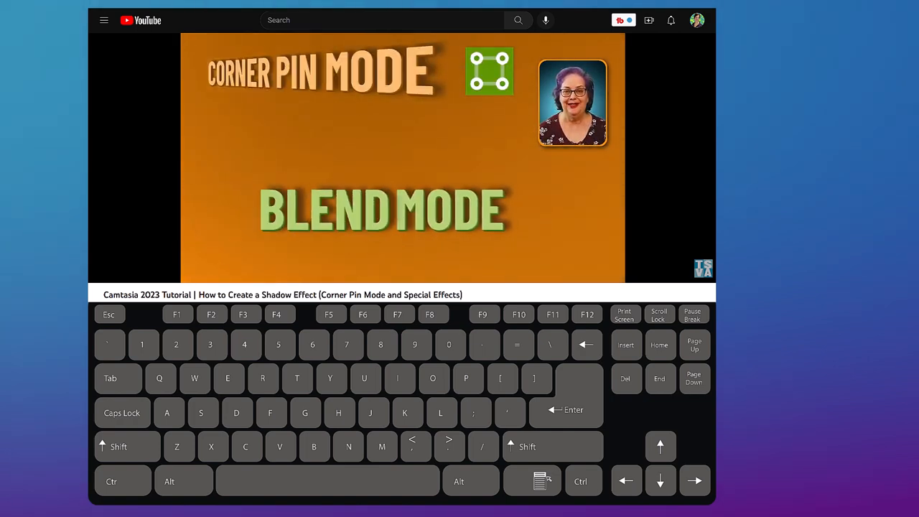
pyautogui.press('shift+.')
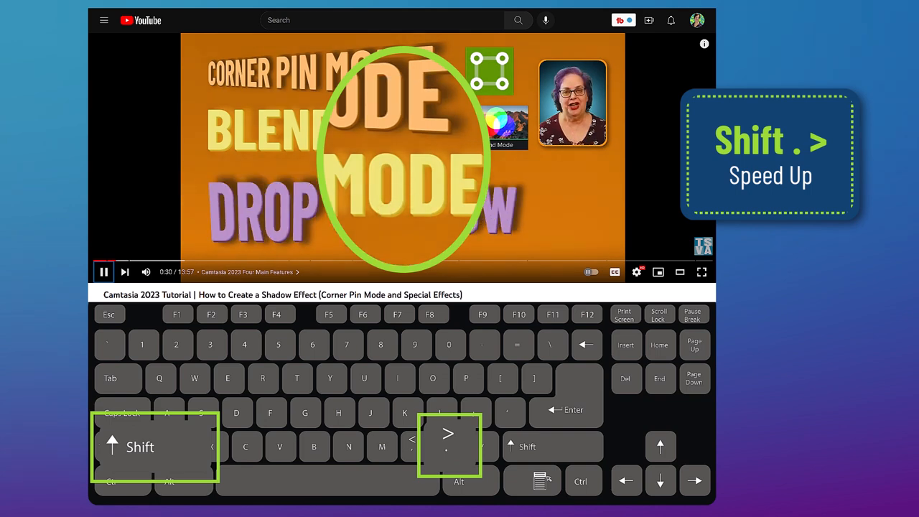
pyautogui.press('shift+.')
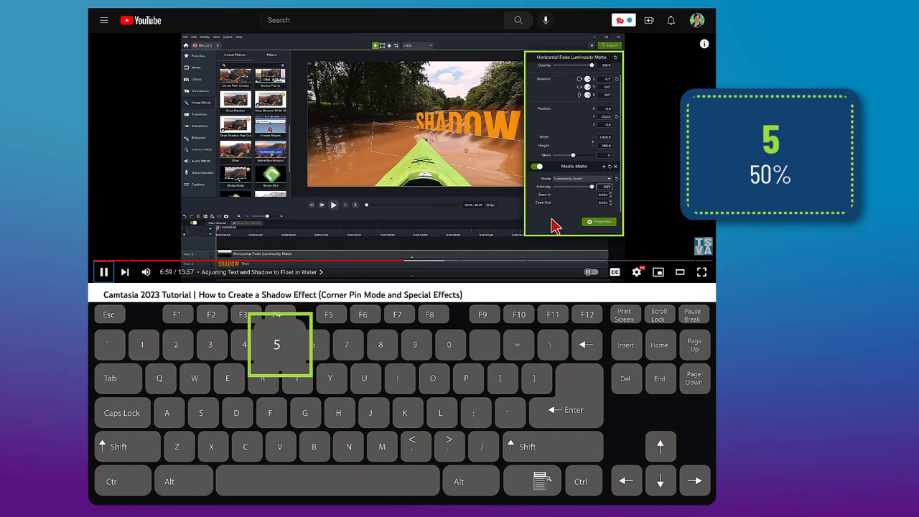
# Jump the tutorial to its halfway mark, then to its very end
pyautogui.press('0')
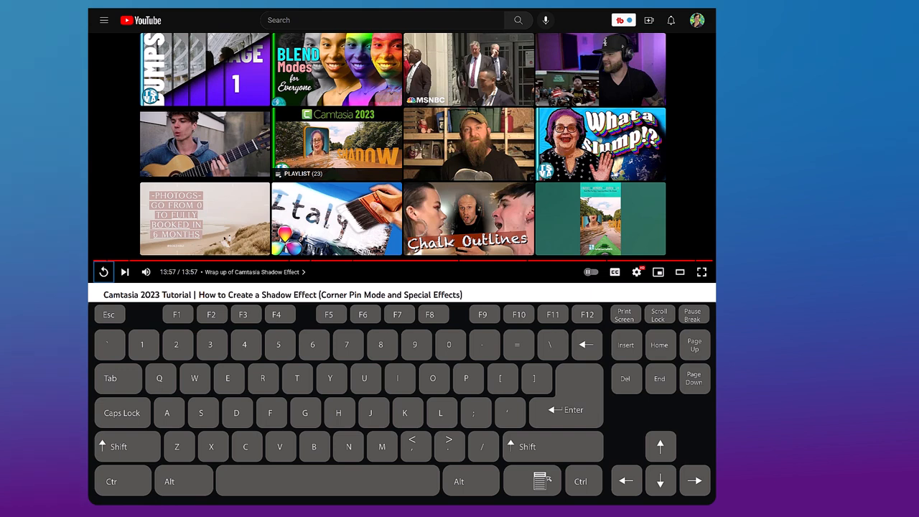
pyautogui.press('Home')
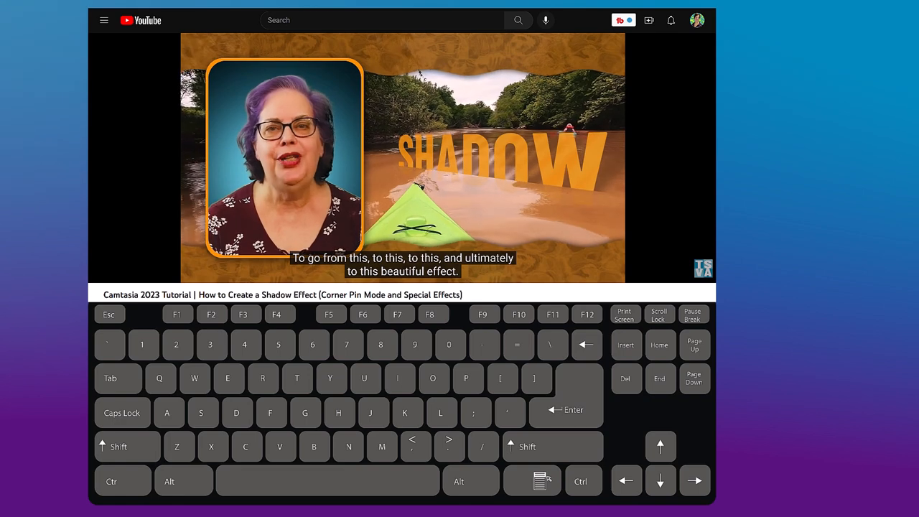
# Turn on captions for the tutorial and put it into full screen
pyautogui.press('f')
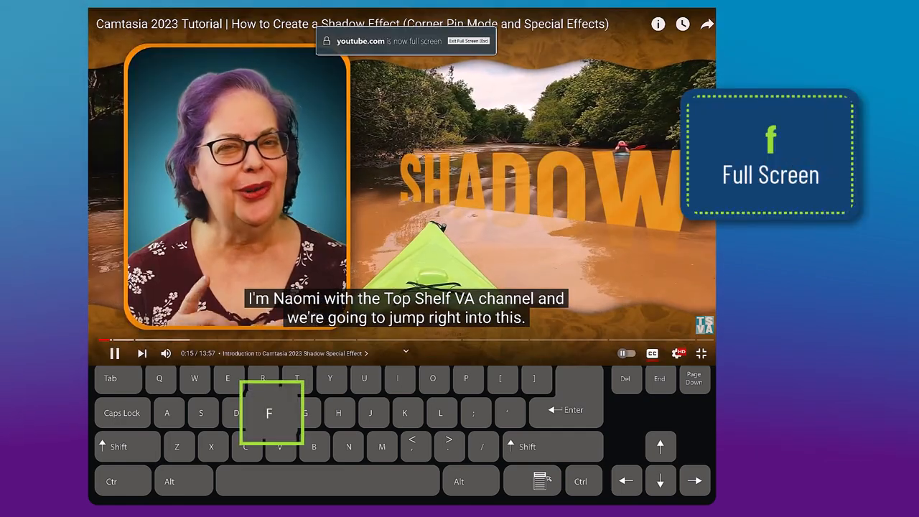
pyautogui.press('f')
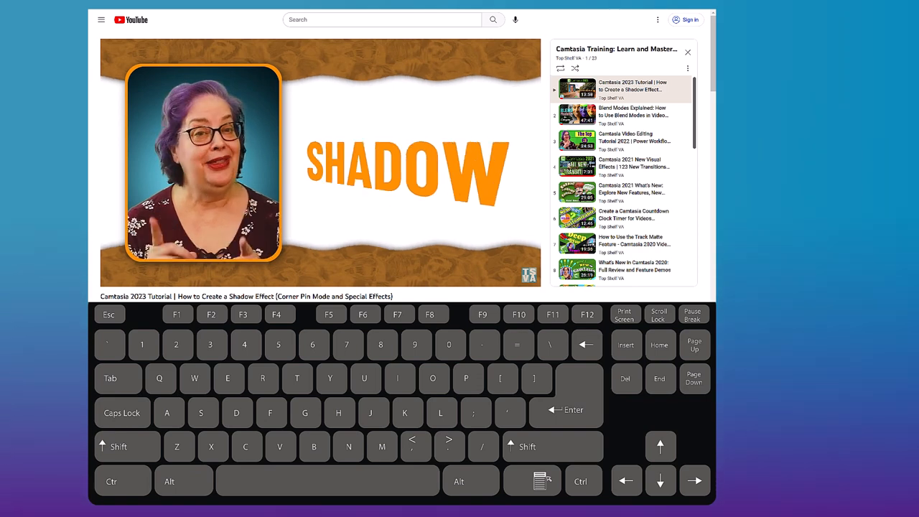
# Step forward three playlist videos with Shift+N, back three with Shift+P, and resume the shadow tutorial
pyautogui.press('shift+n')
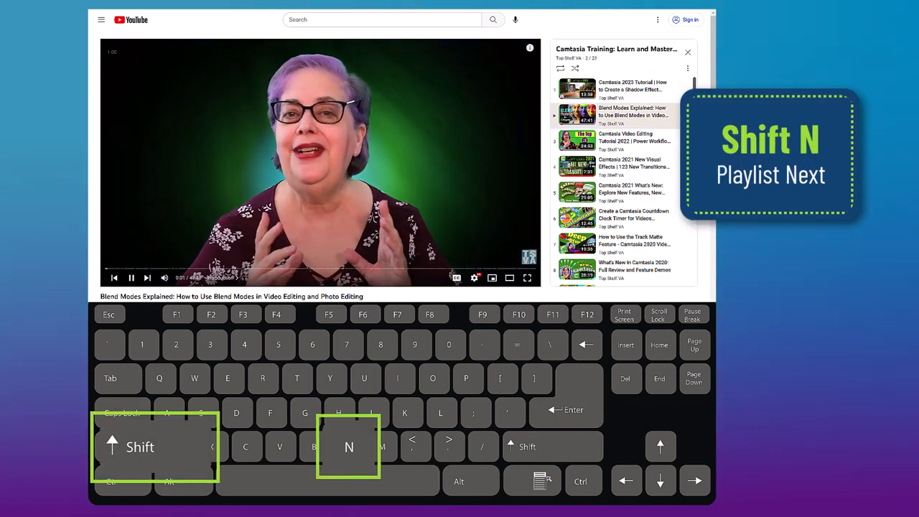
pyautogui.press('Shift+N')
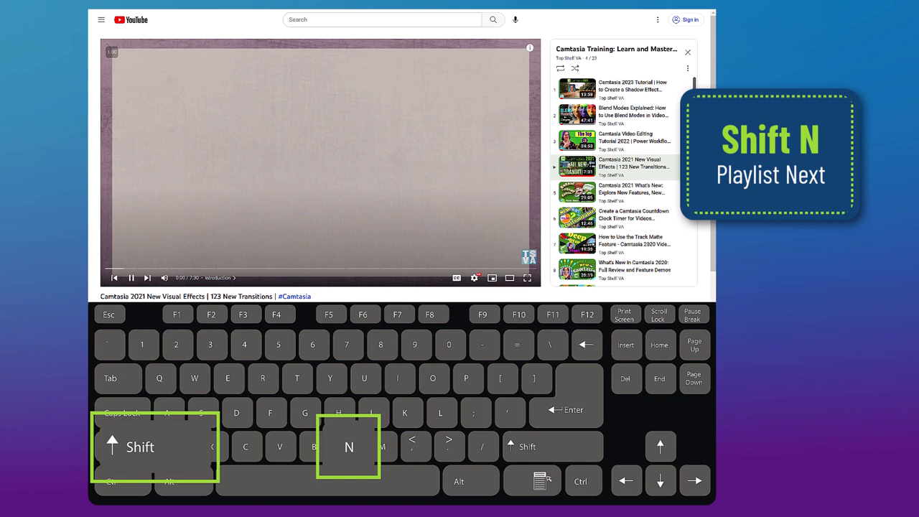
pyautogui.press('shift+n')
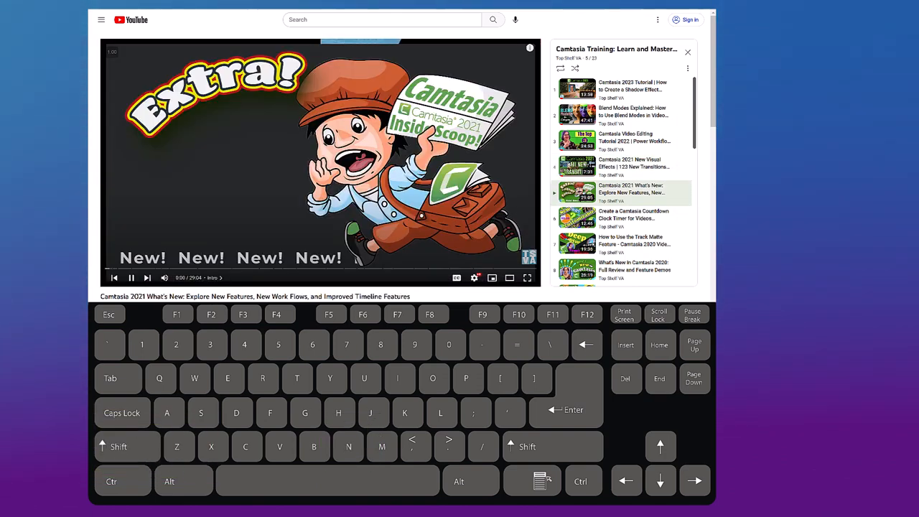
pyautogui.press('shift+p')
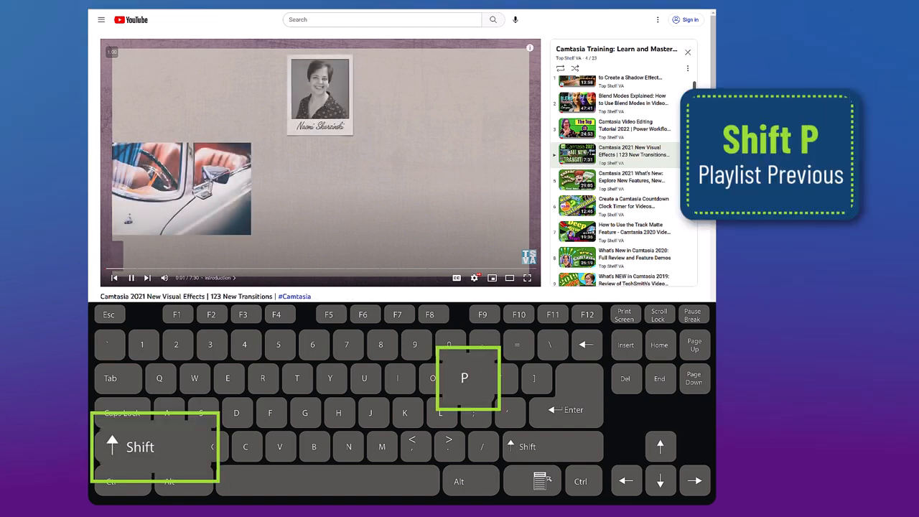
pyautogui.press('Shift+P')
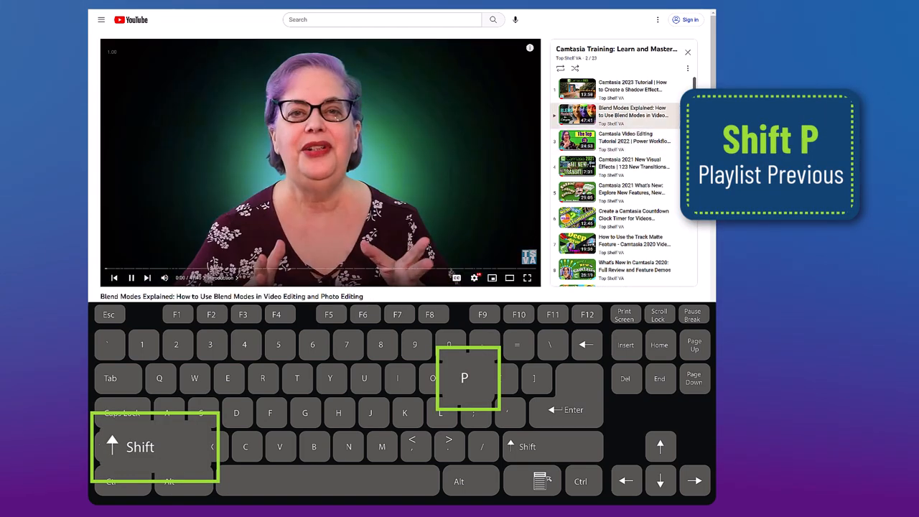
pyautogui.press('Shift+P')
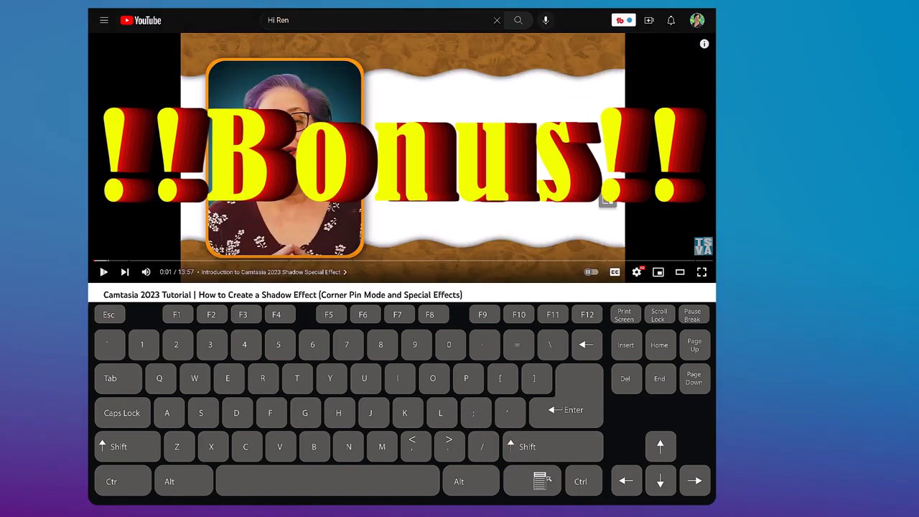
pyautogui.click(103, 271)
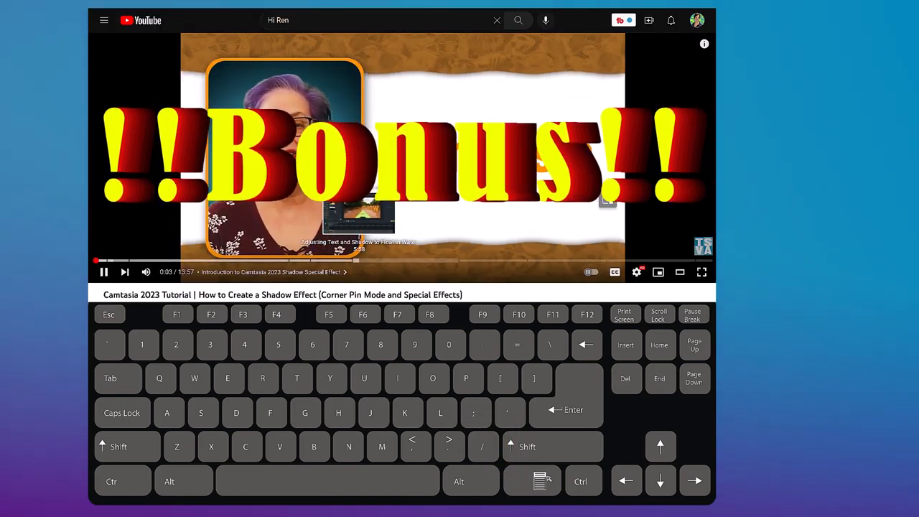